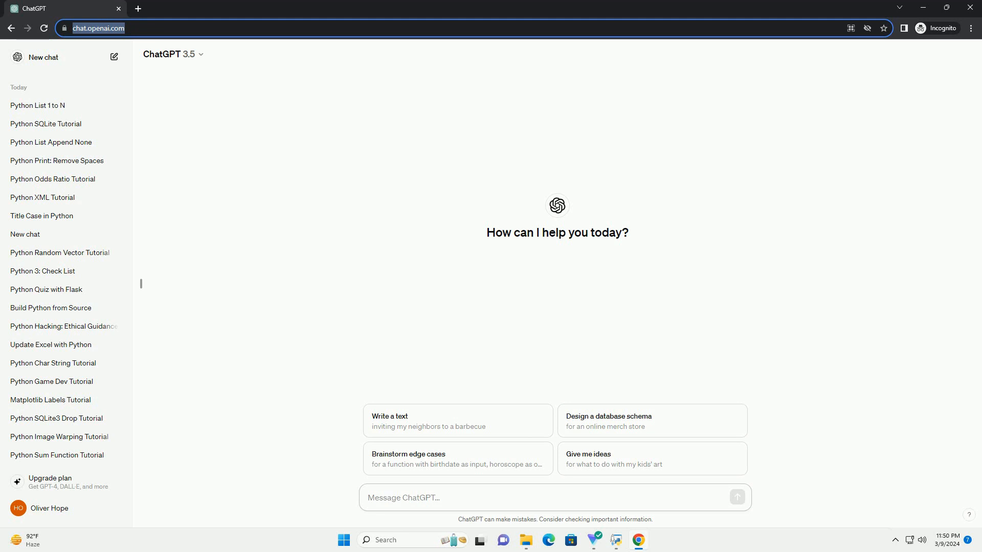
Submit a prompt requesting a Python tutorial for importing CSV data into PostgreSQL
click(553, 497)
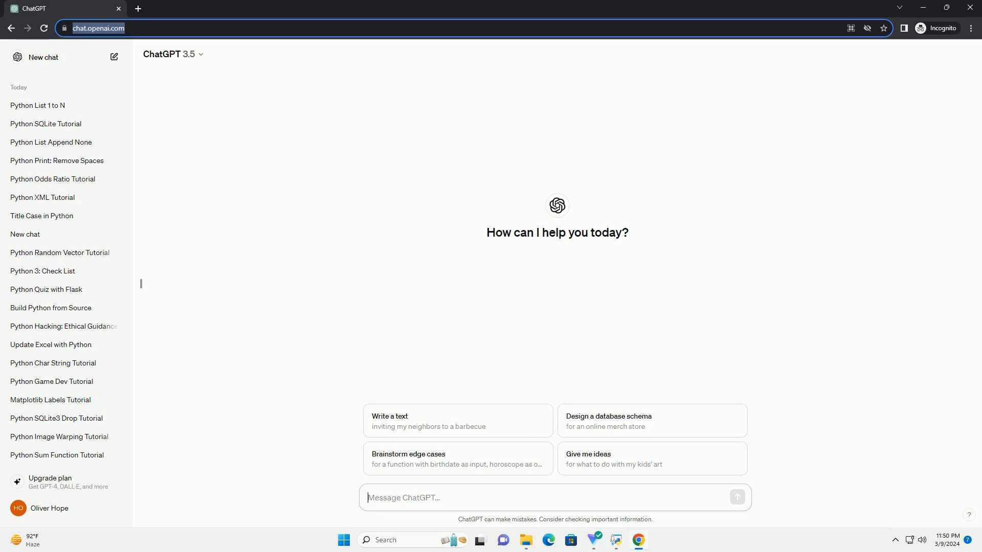
click(738, 497)
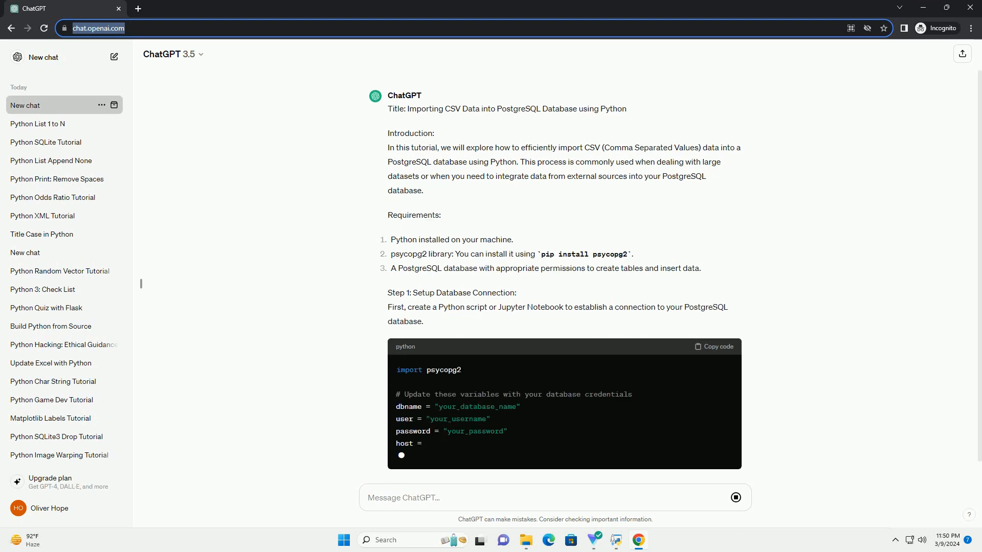
Scroll through the generated database connection and table-creation code as it streams
scroll(down, 3)
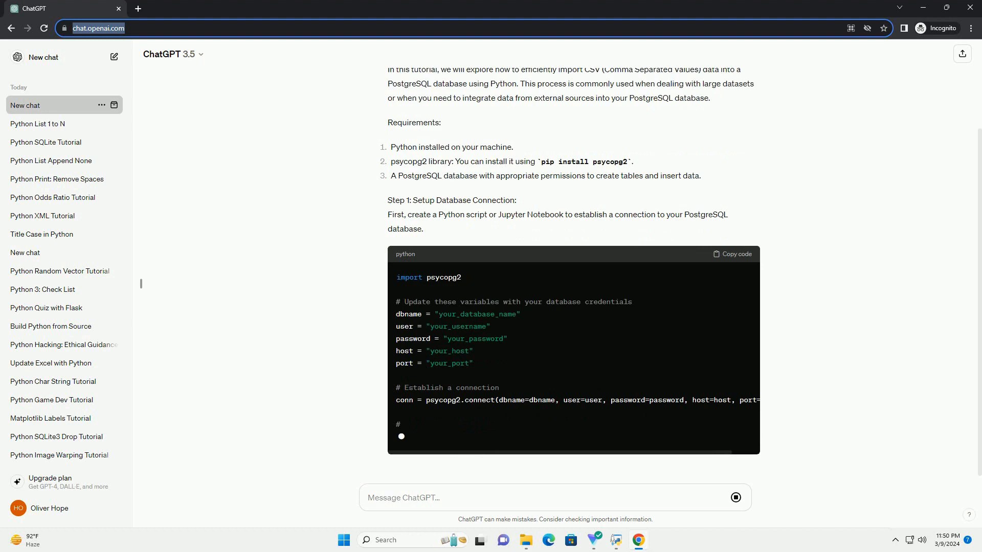
scroll(down, 3)
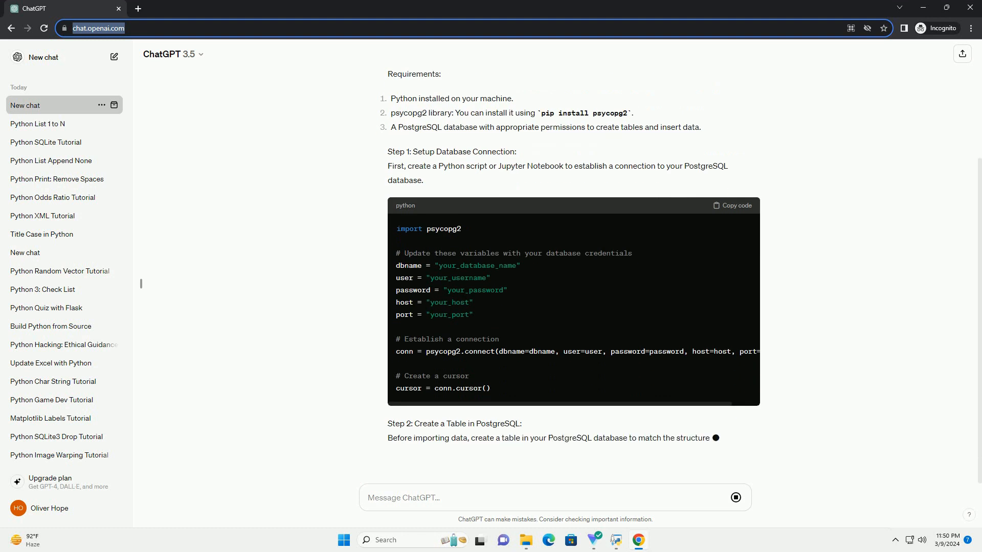
scroll(down, 3)
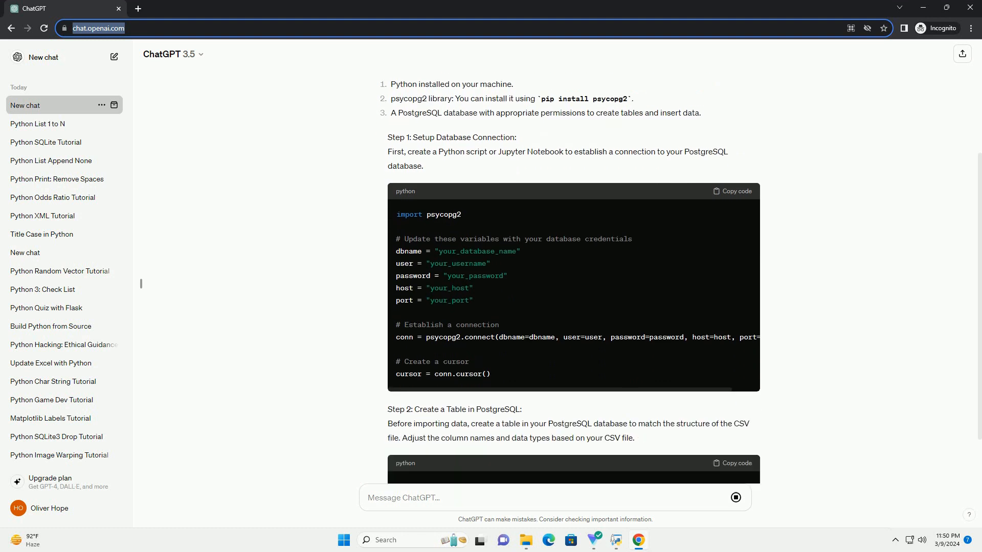
scroll(down, 3)
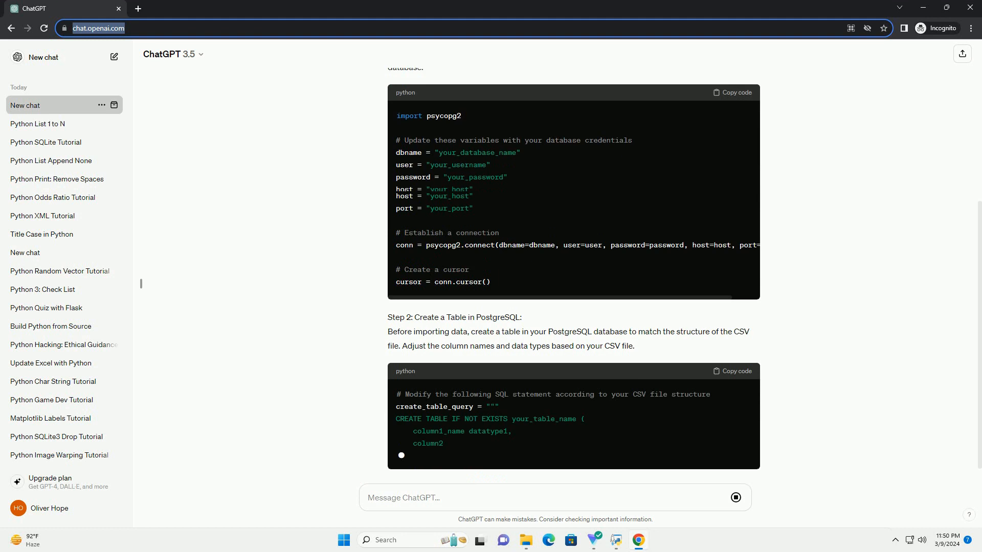
scroll(down, 3)
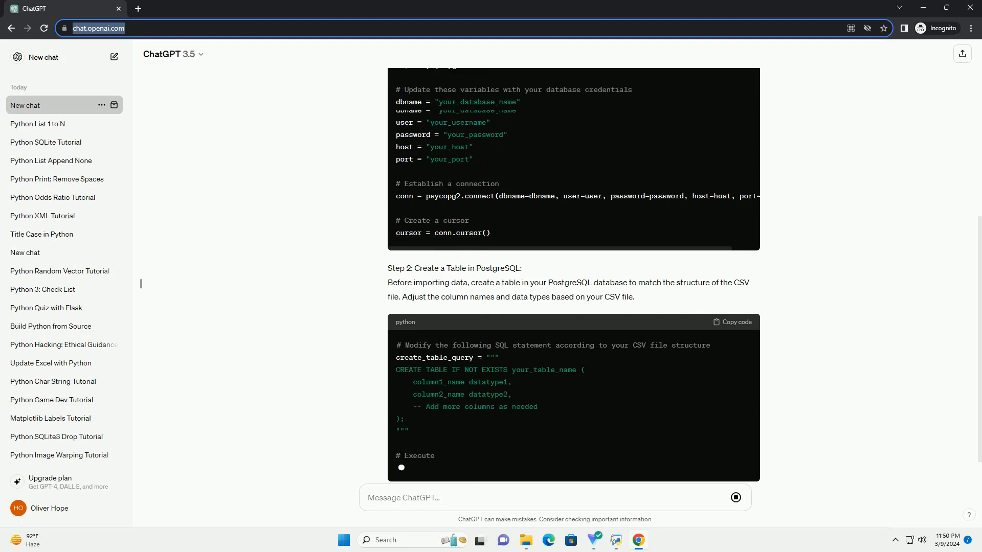
scroll(down, 3)
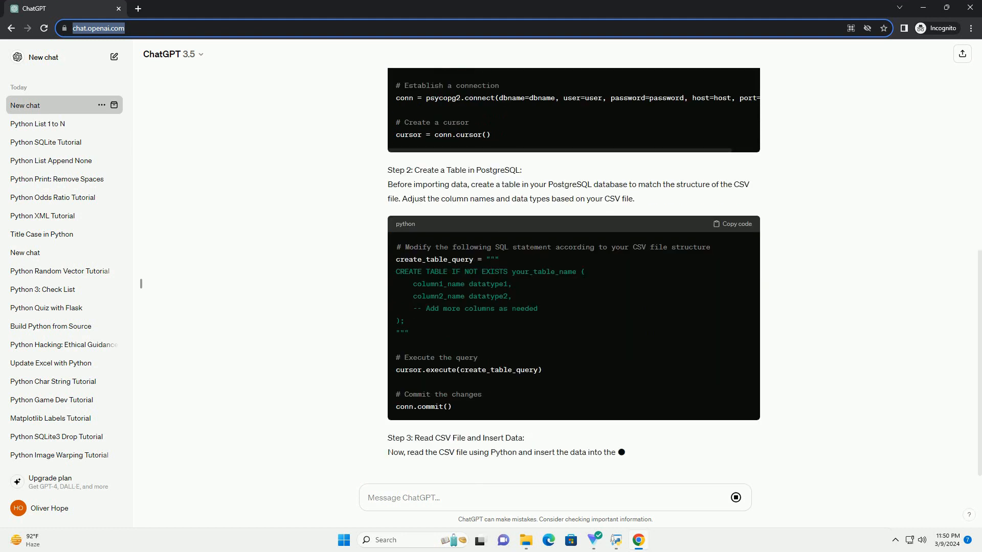
Scroll through the CSV-reading, row-insertion, connection-closing code and the conclusion
scroll(down, 3)
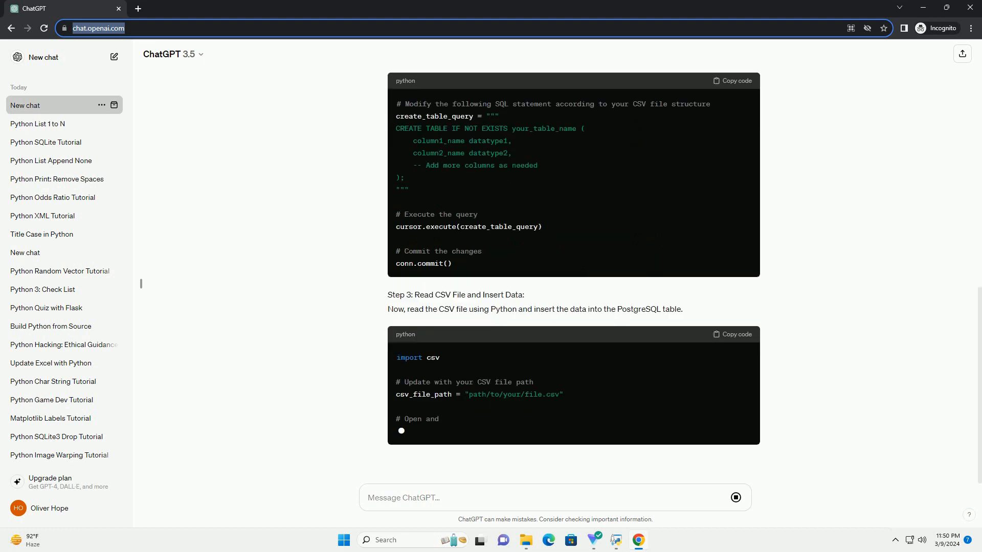
scroll(down, 3)
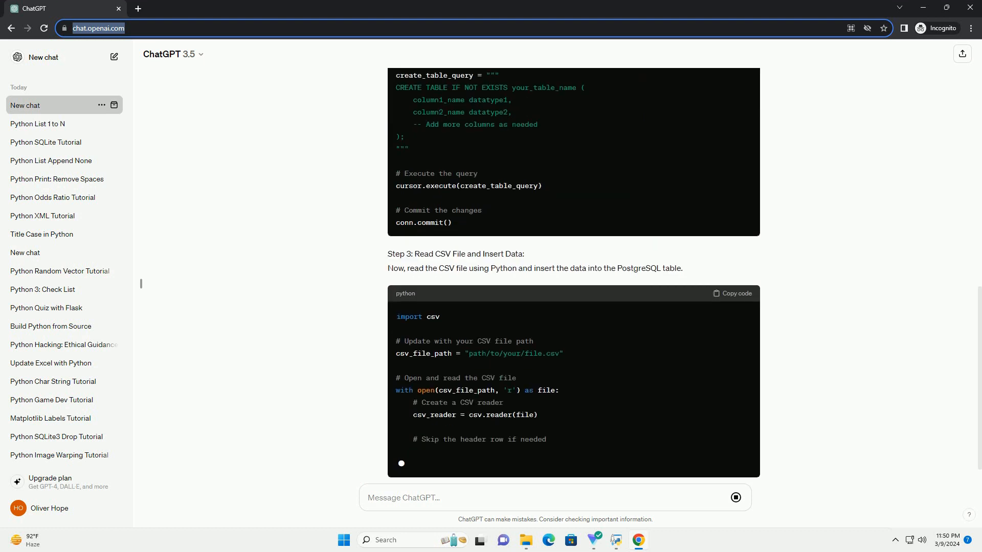
scroll(down, 3)
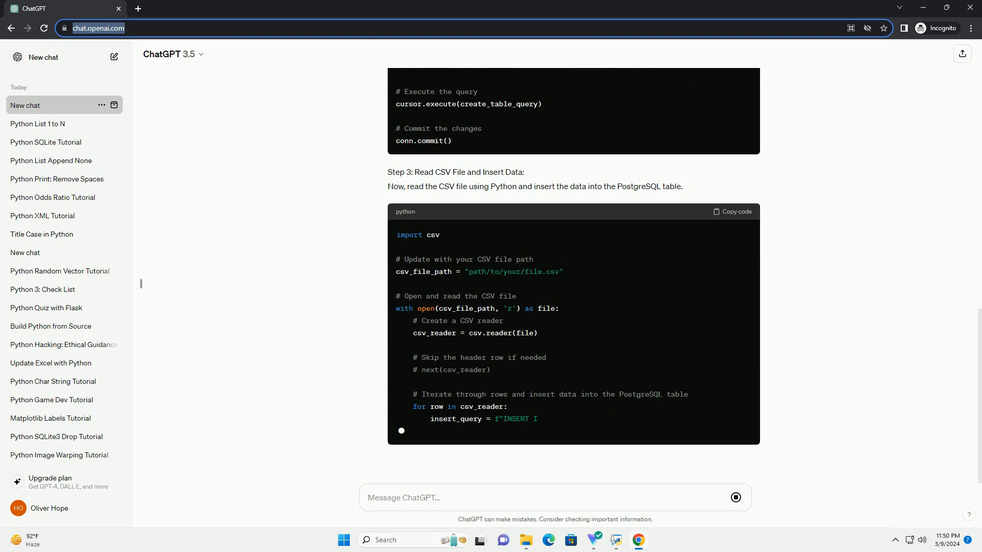
scroll(down, 3)
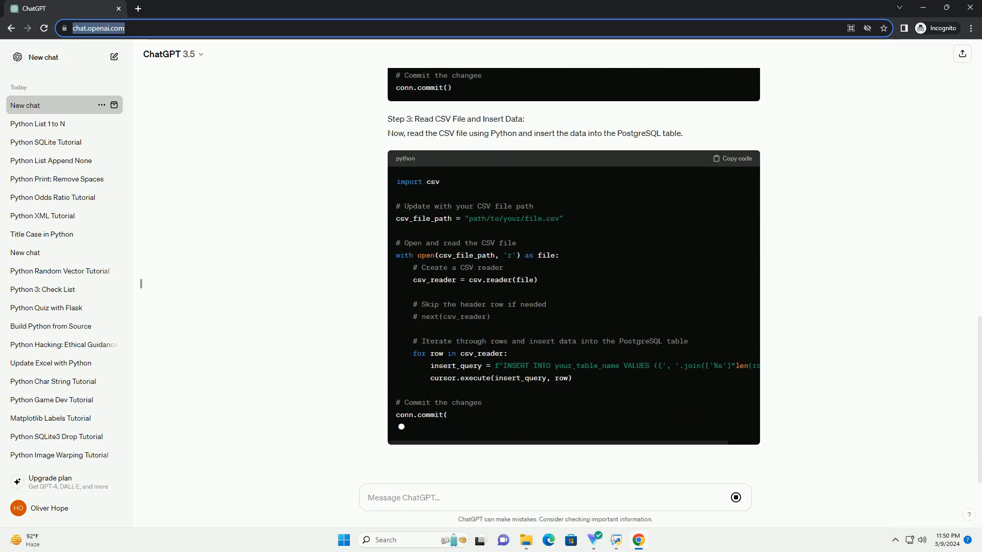
scroll(down, 3)
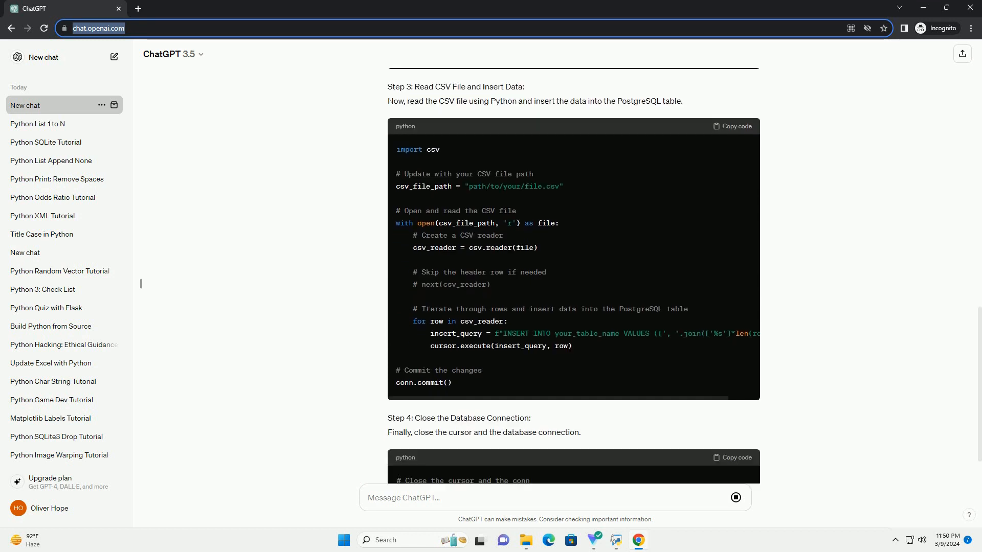
scroll(down, 3)
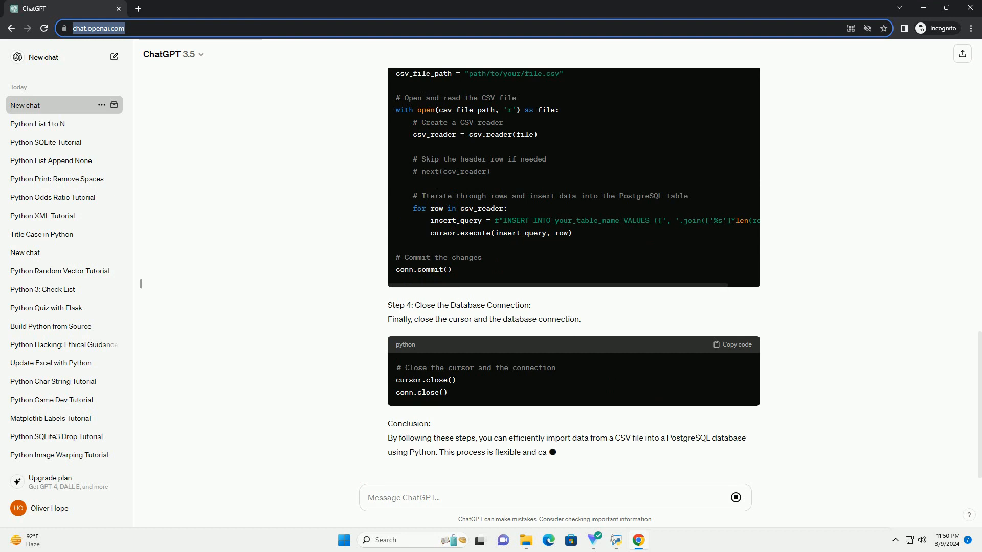